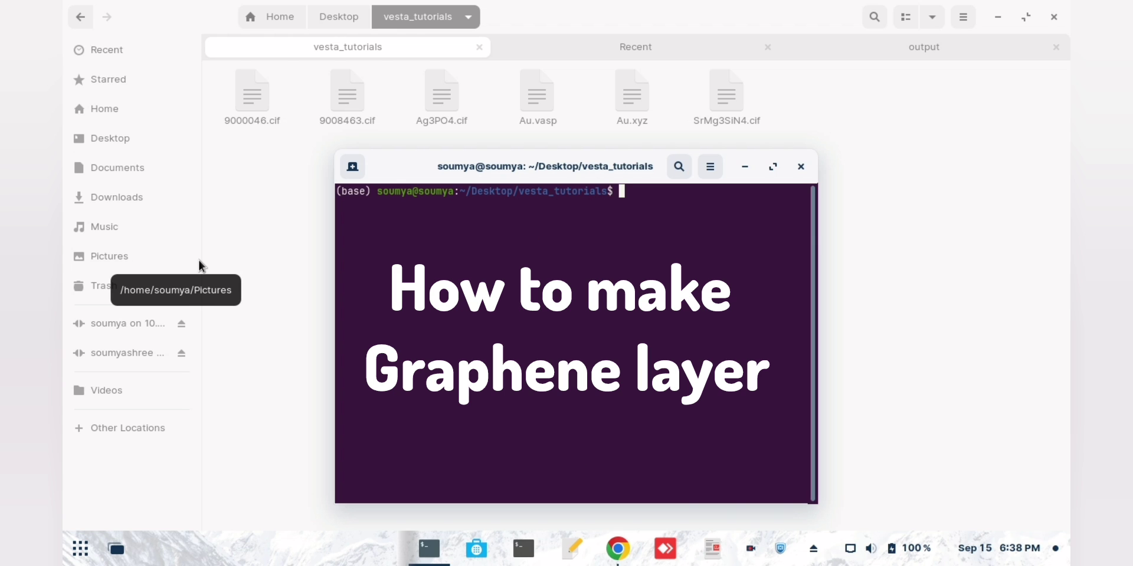
mouse_move(260, 224)
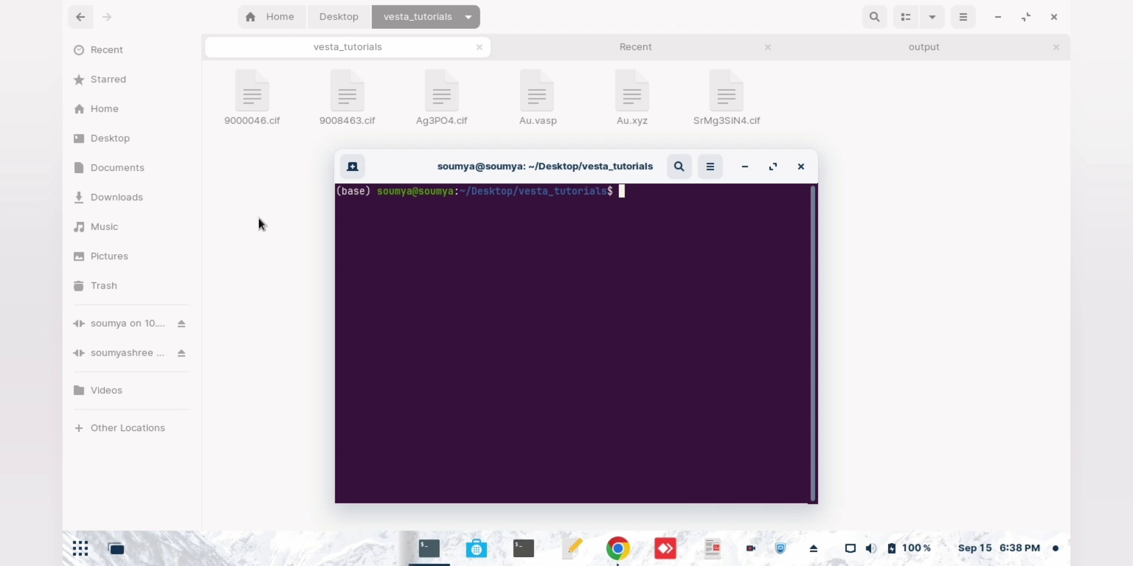
mouse_move(267, 374)
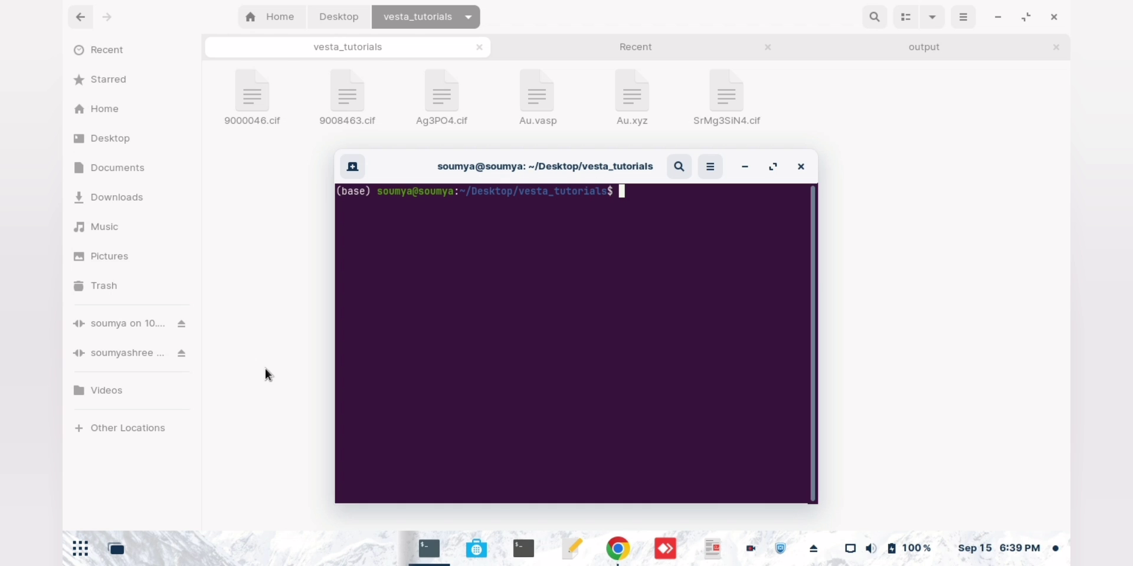
- From the 'graphite cif file' Google results, follow the link to COD entry 9000046
click(618, 549)
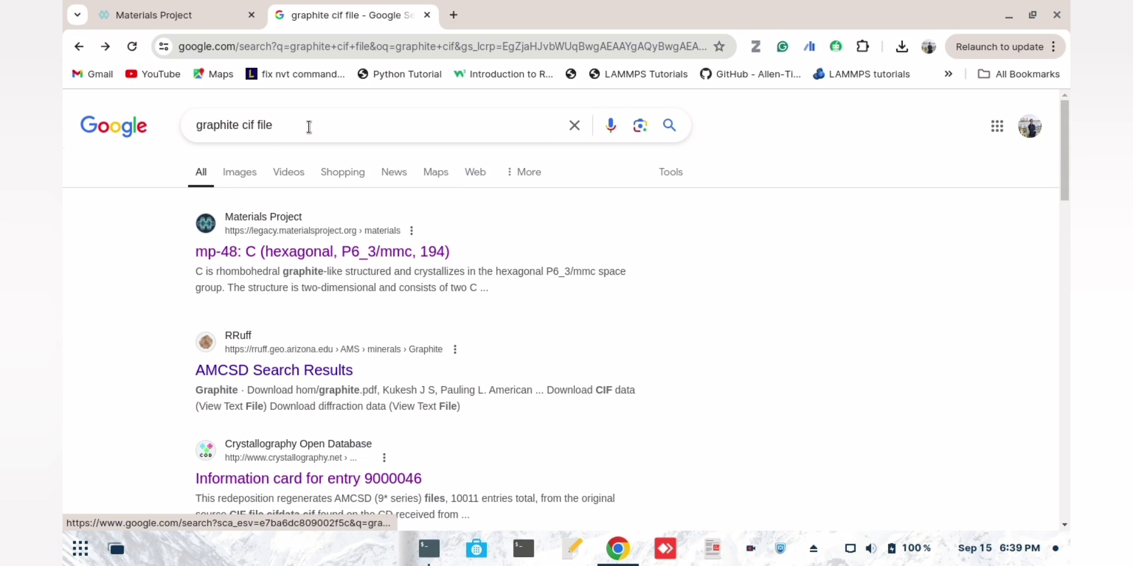
scroll(down, 3)
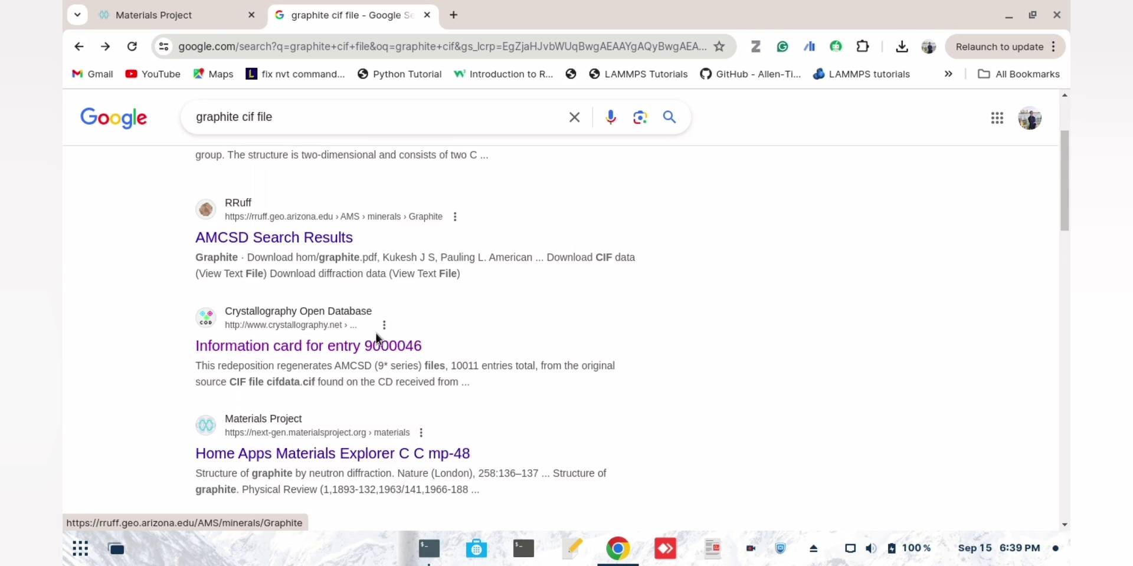
scroll(down, 3)
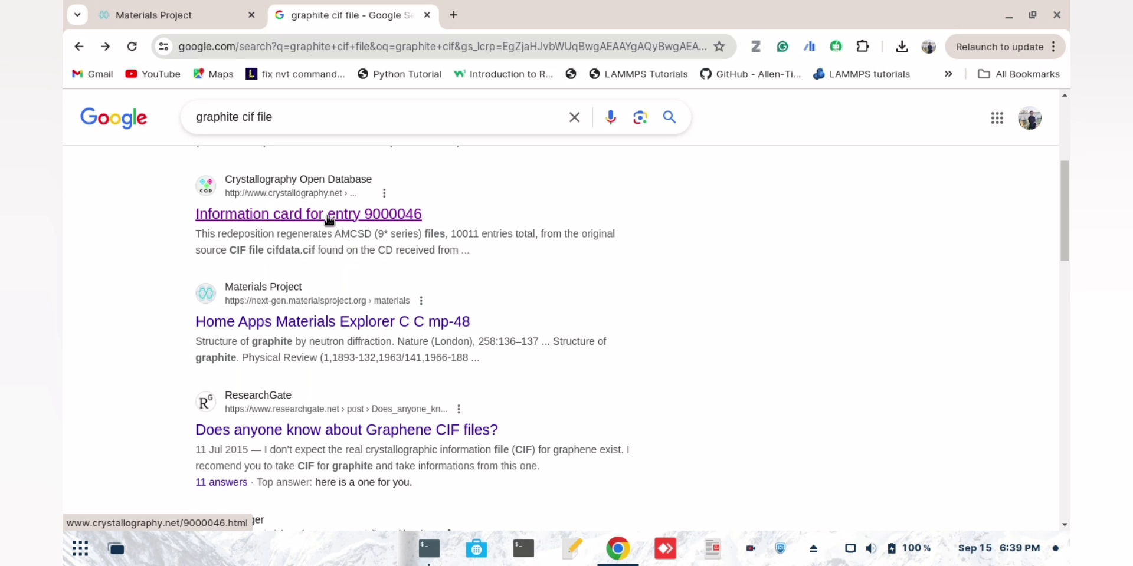
click(308, 214)
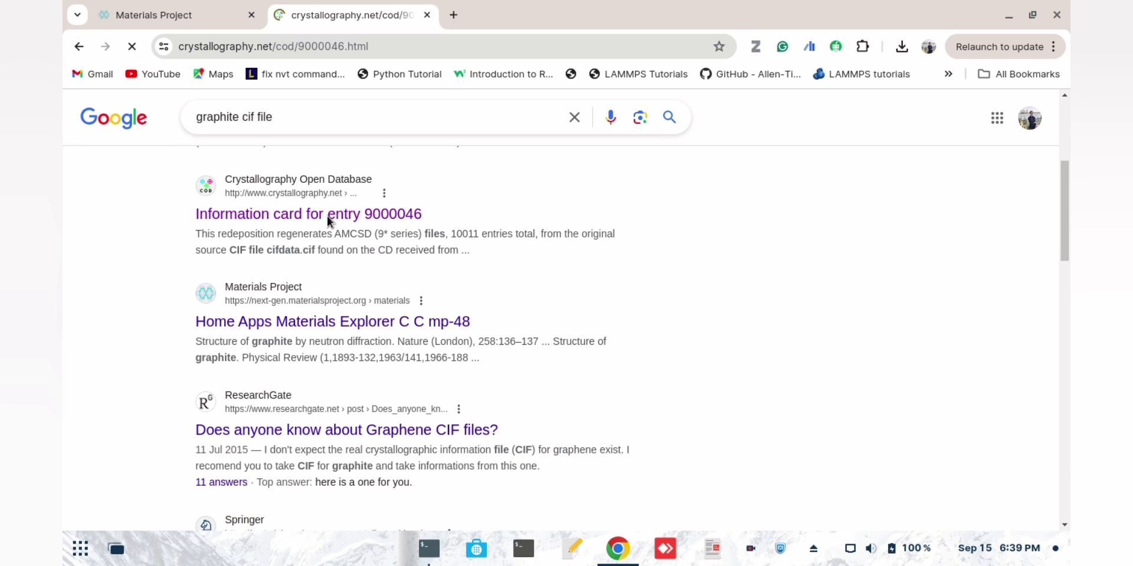
- Download 9000046.cif from the entry's Coordinates section and confirm it finished
click(309, 214)
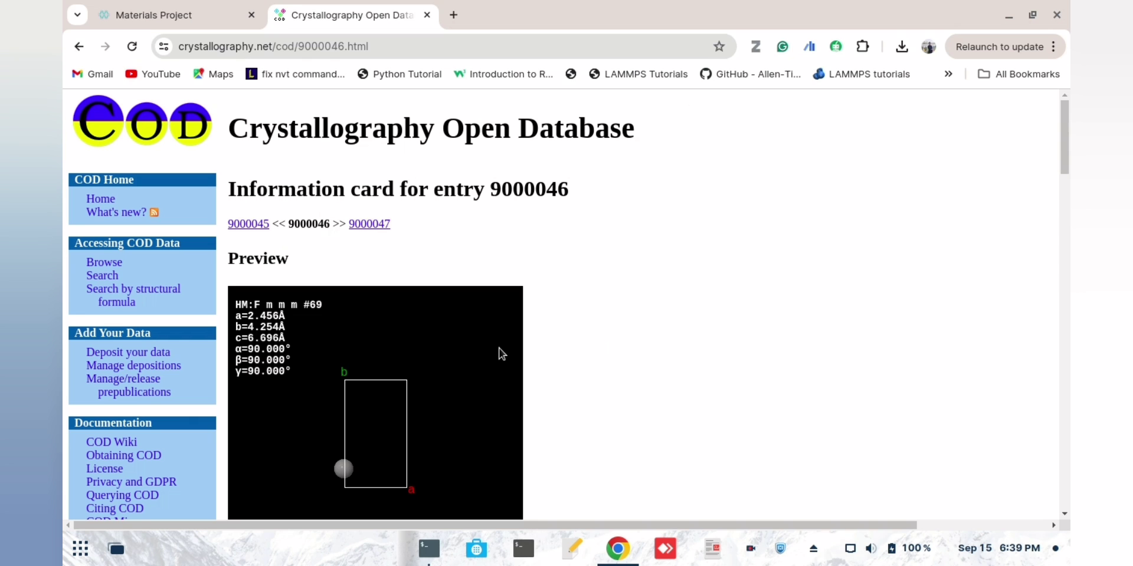
scroll(down, 3)
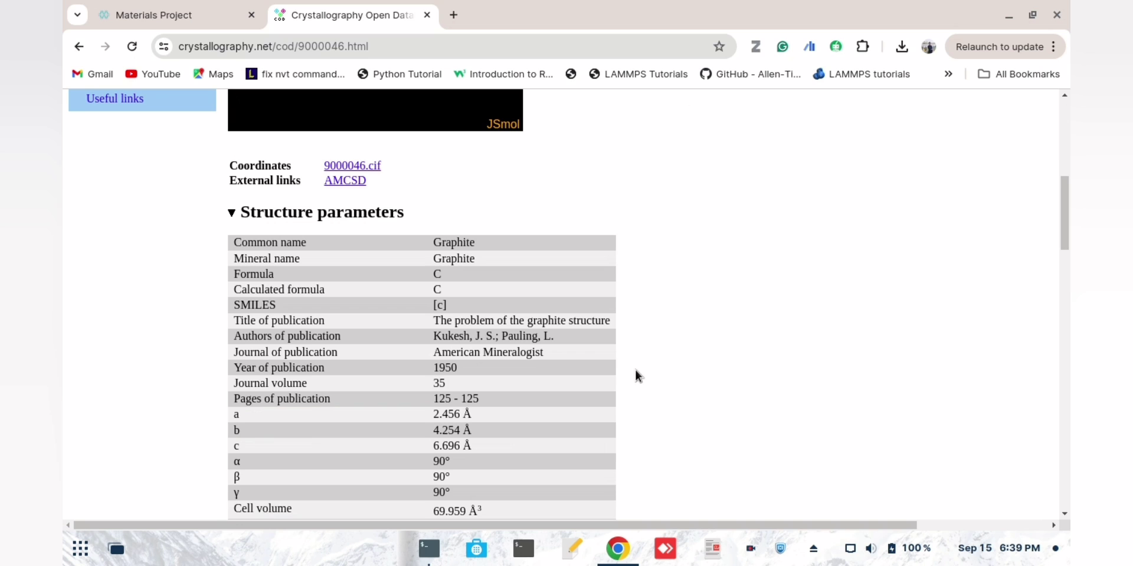
click(352, 165)
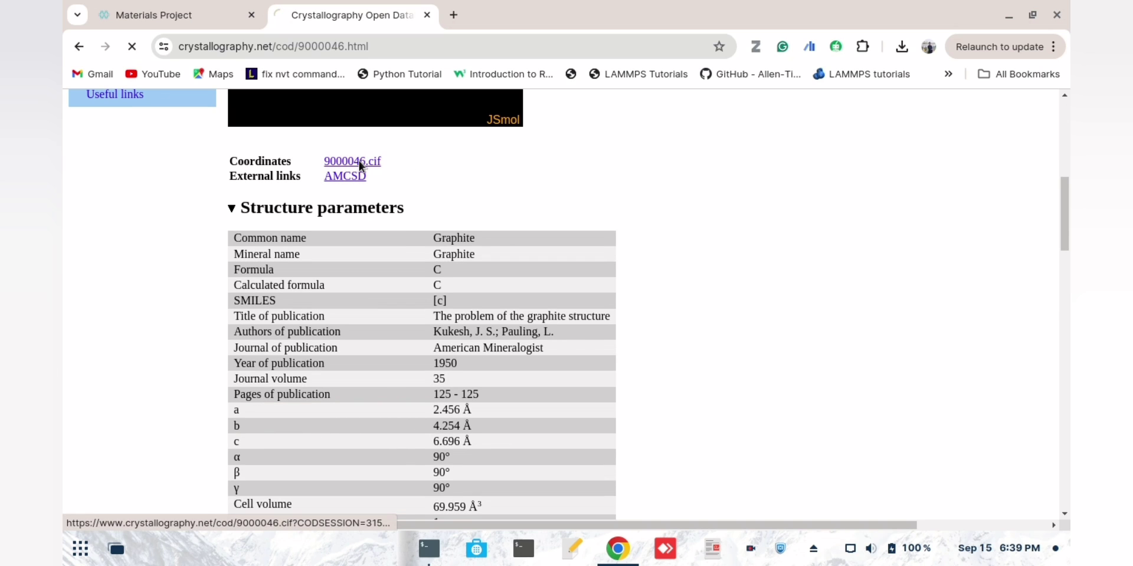
click(351, 162)
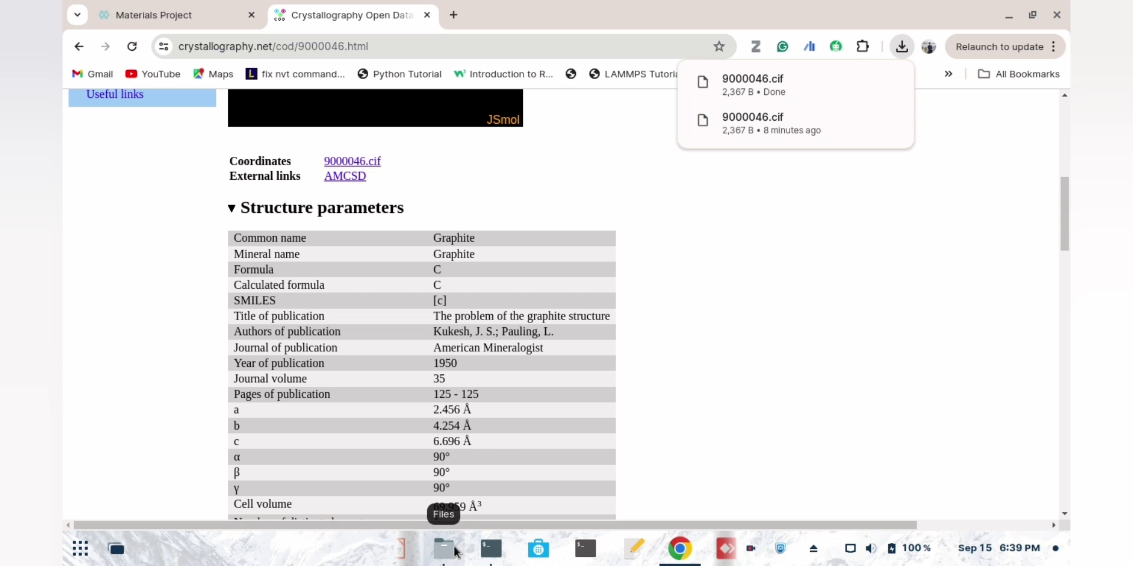
- Run 'VESTA 9000046.cif' in a terminal from vesta_tutorials to load the graphite structure
click(443, 549)
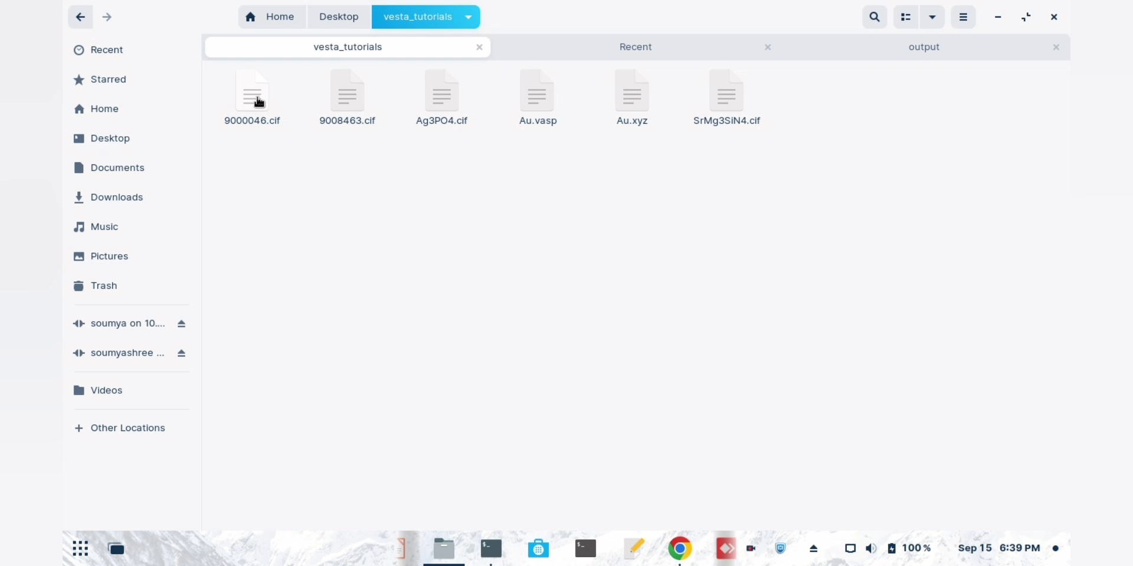
mouse_move(344, 222)
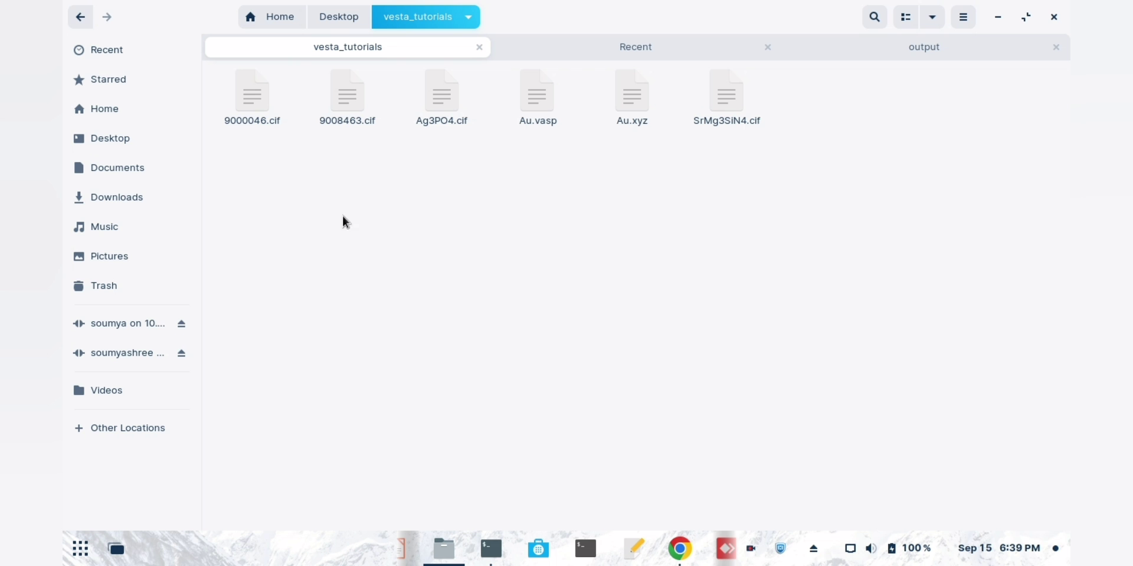
click(490, 550)
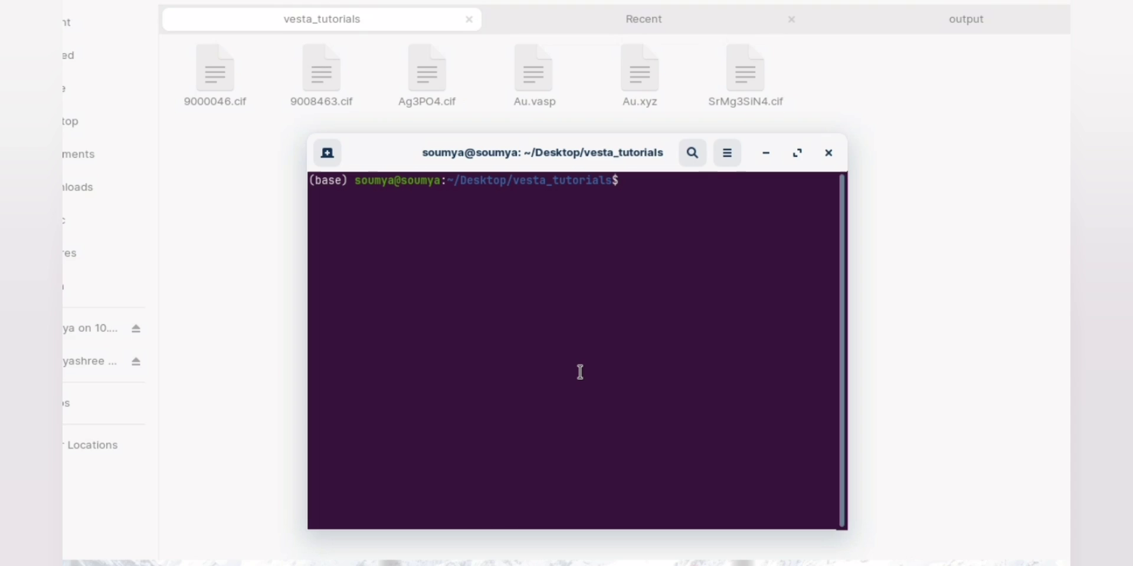
text(VESTA 9)
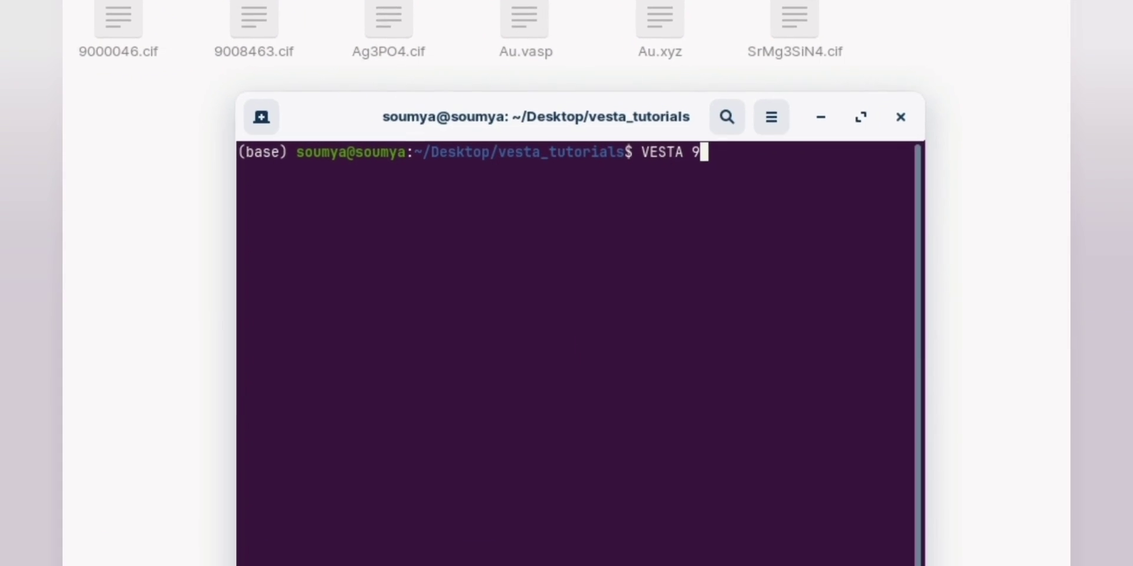
text(000046.cif)
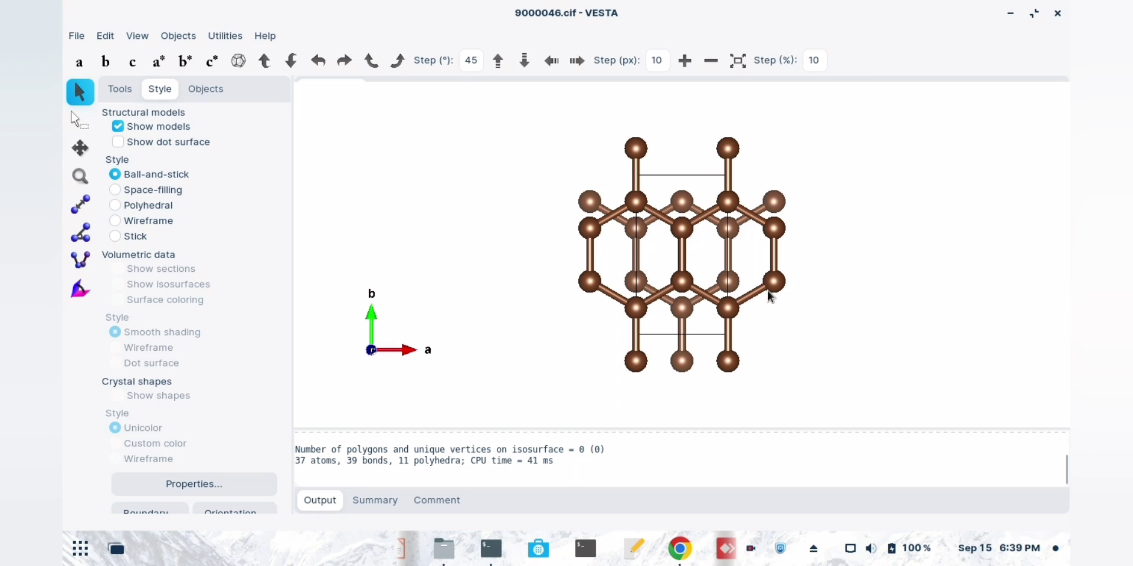
mouse_move(775, 311)
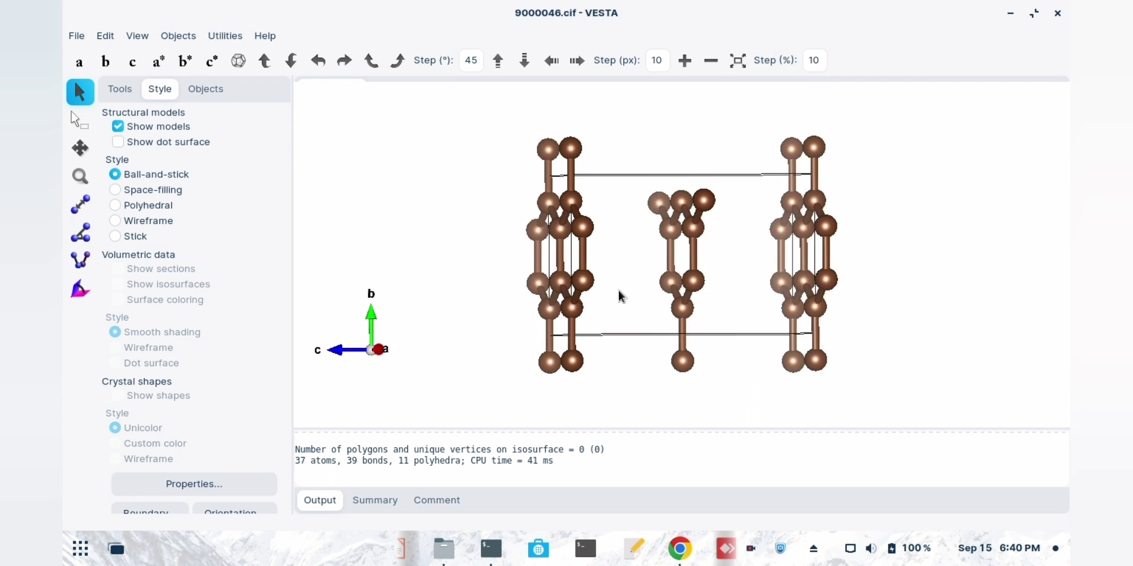
- Rotate the graphite model to view its stacked carbon layers edge-on and its hexagonal rings
drag(619, 296, 904, 345)
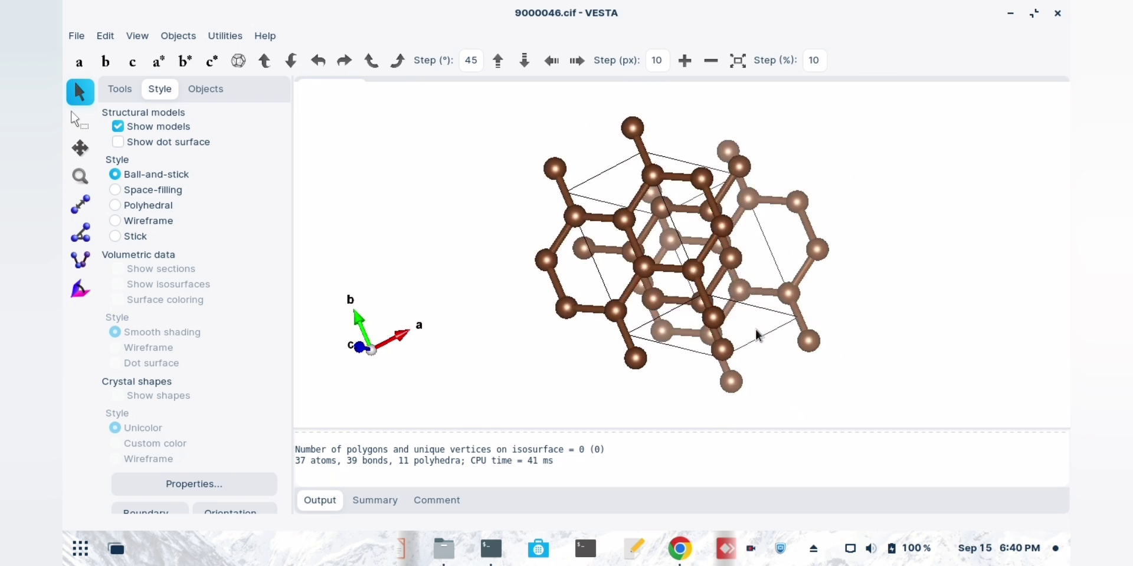
drag(756, 334, 433, 293)
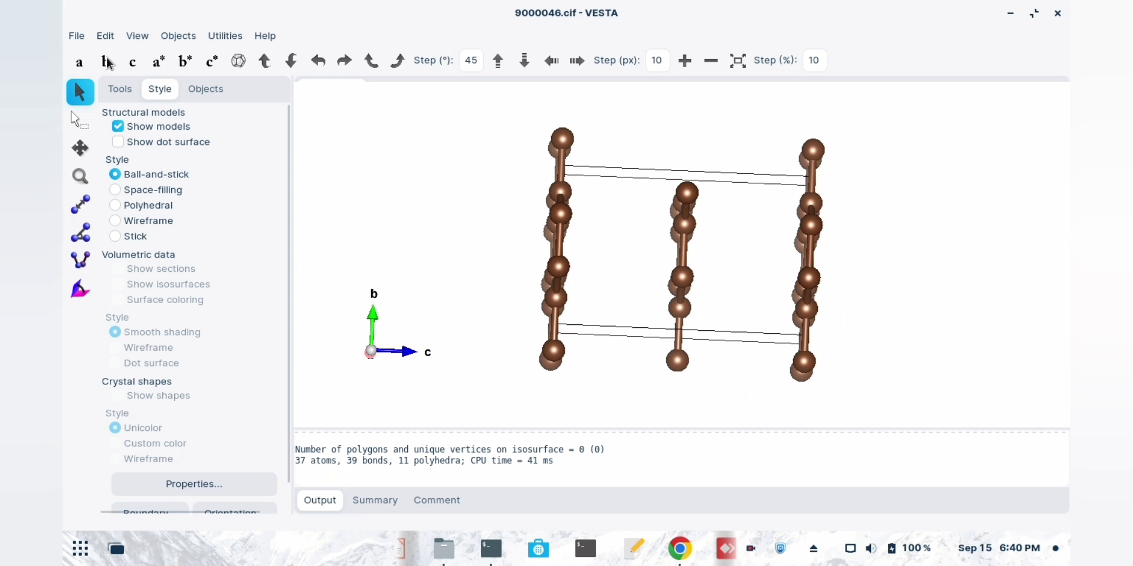
- In Edit Data > Unit cell > Transform, set the matrix diagonal to 2, 2, 2
click(105, 35)
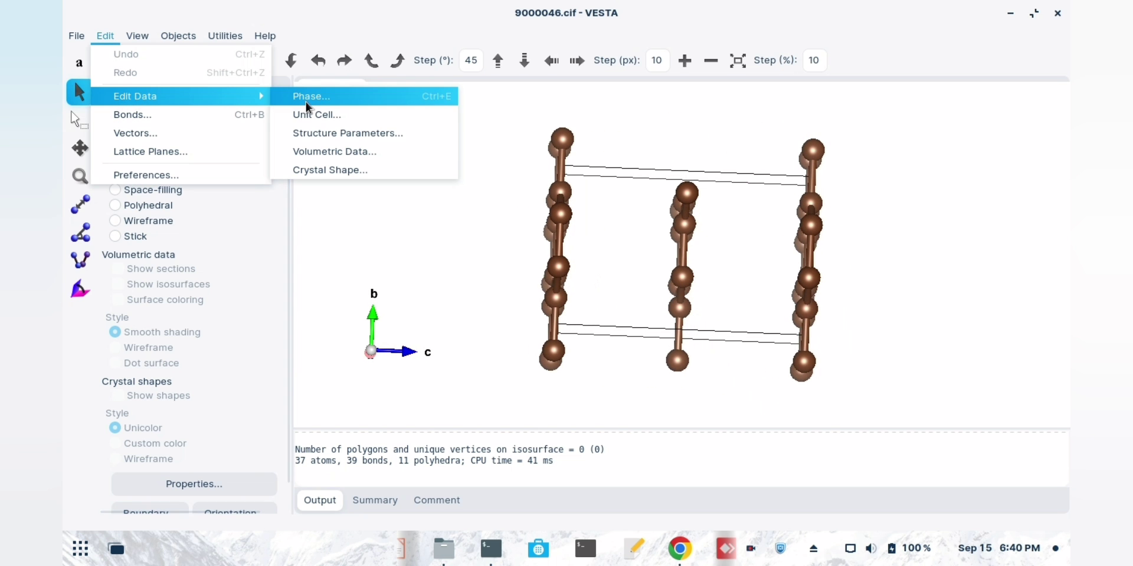
click(310, 96)
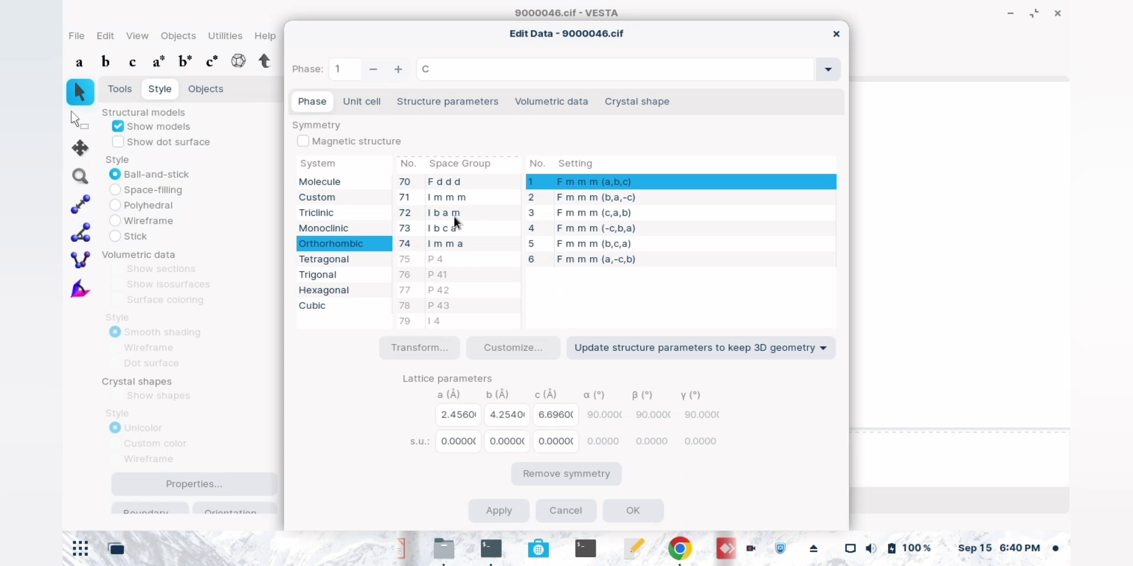
click(419, 348)
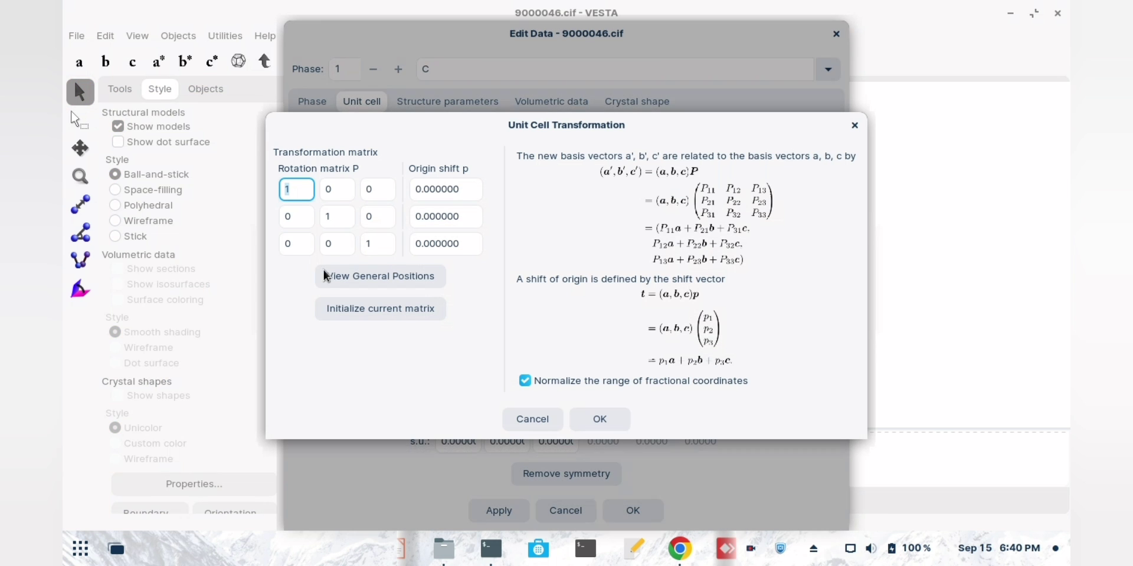
click(297, 190)
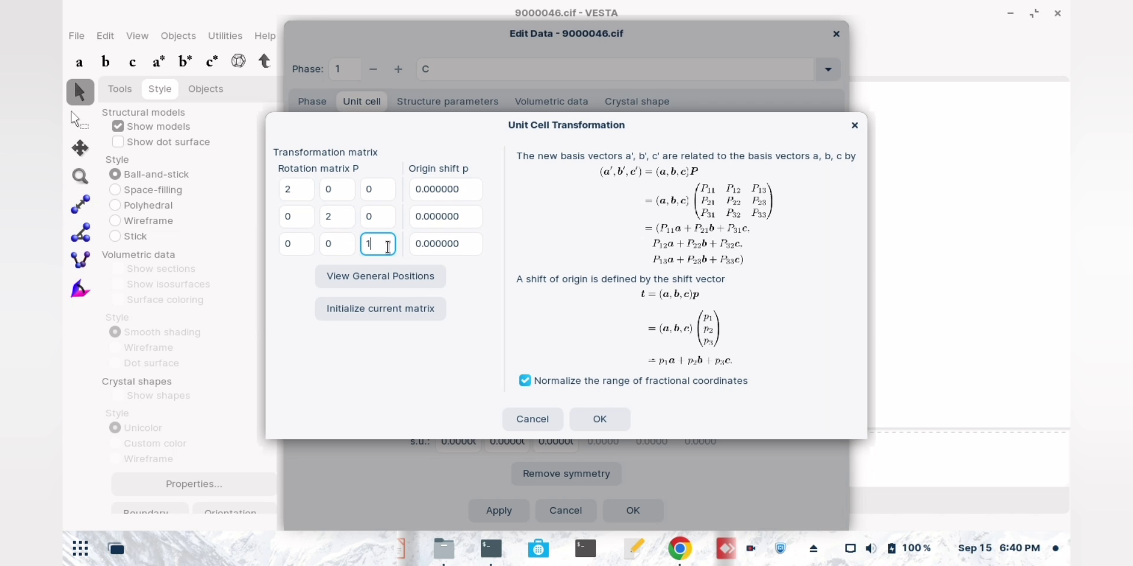
text(2)
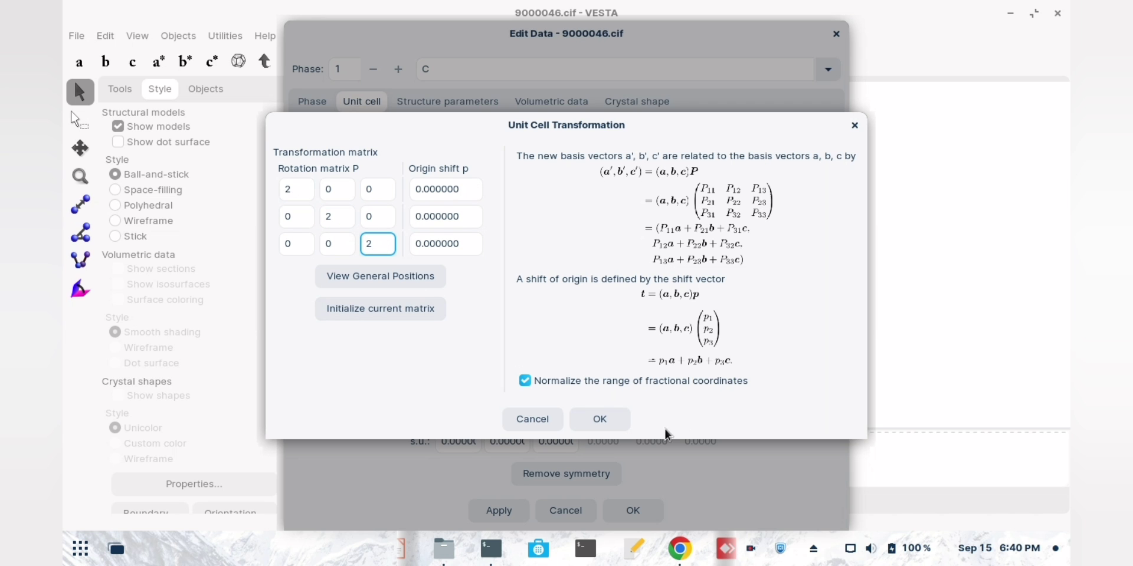
click(599, 419)
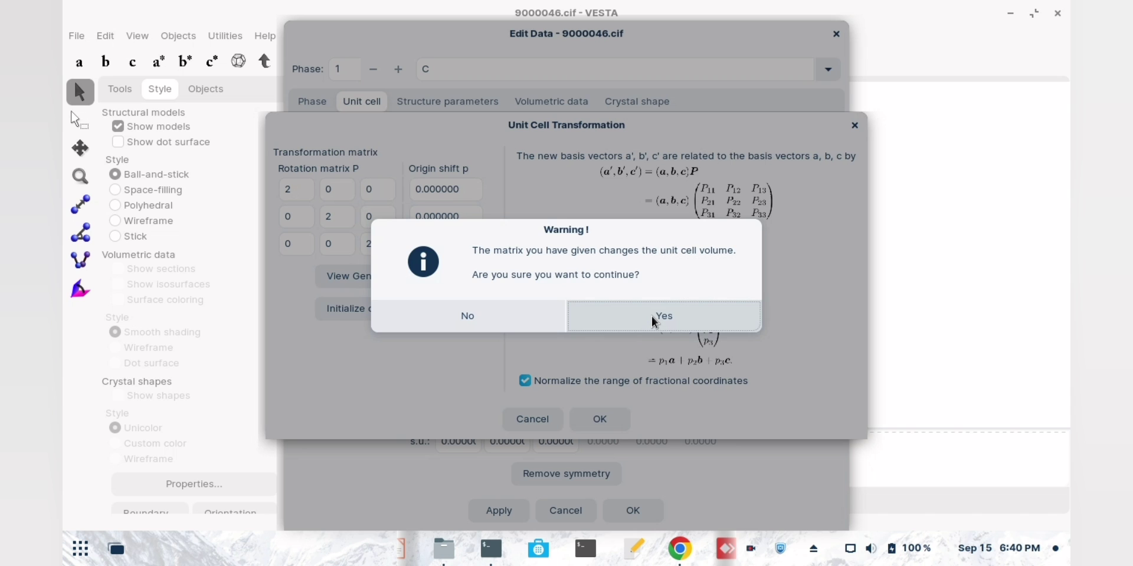
- Apply the transformation adding found atoms as new sites, giving a 150-atom supercell
click(662, 316)
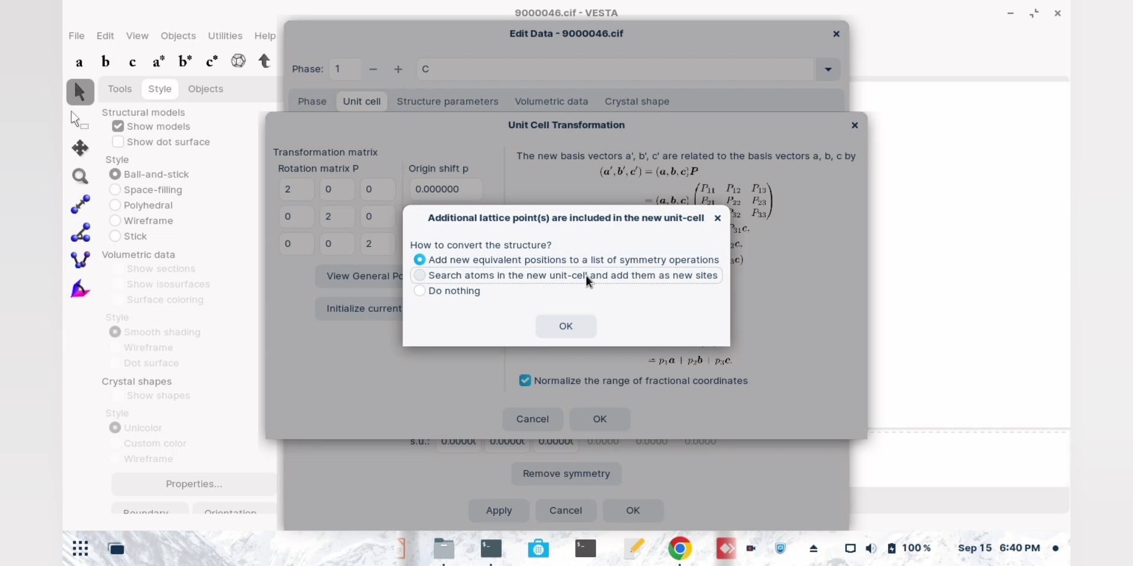
click(565, 325)
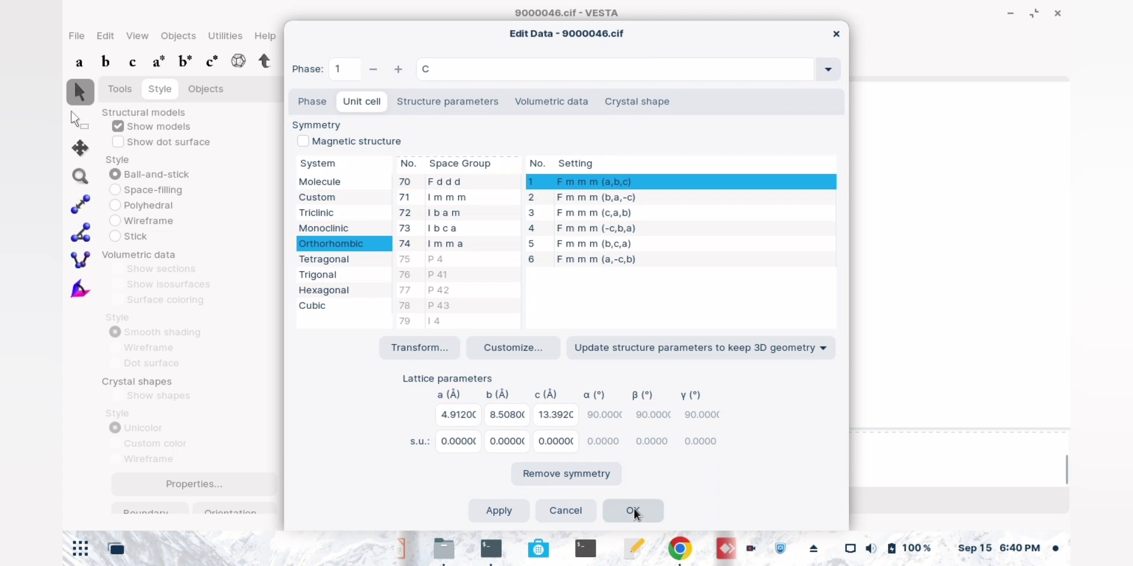
click(633, 511)
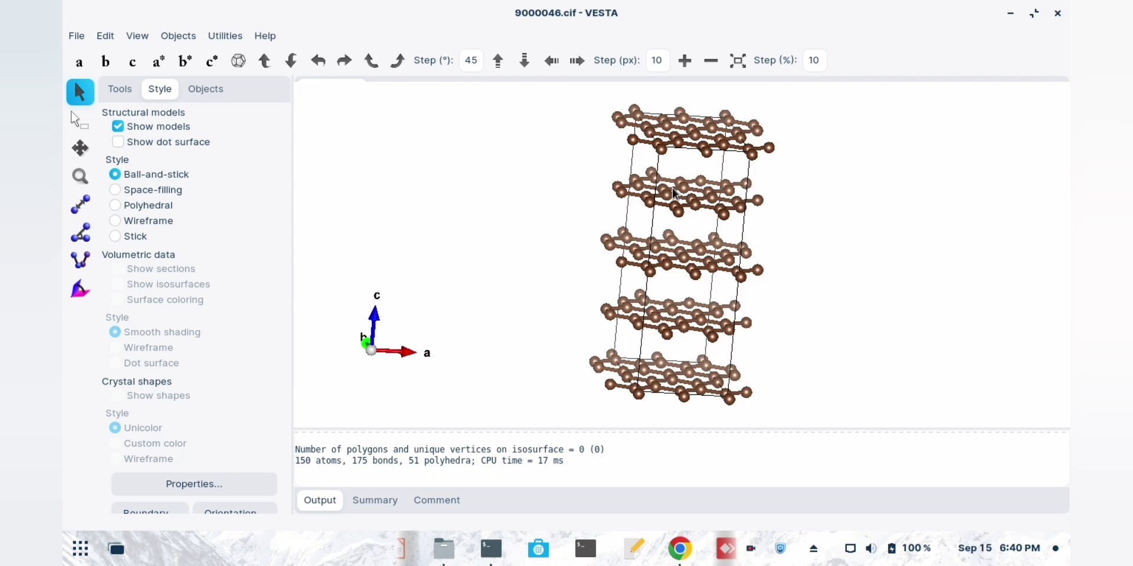
drag(672, 193, 600, 193)
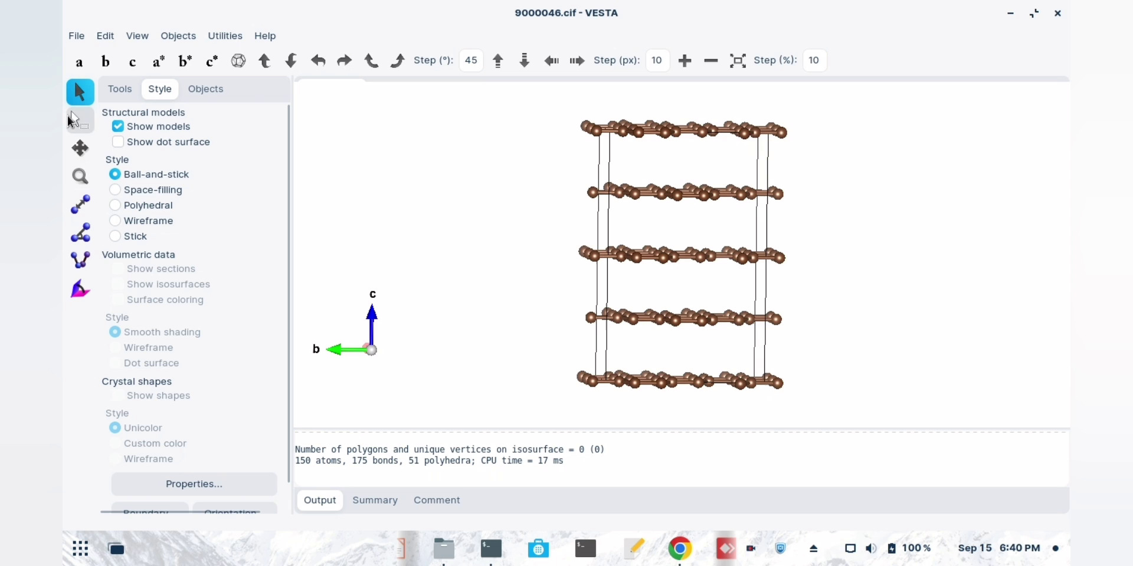
mouse_move(85, 123)
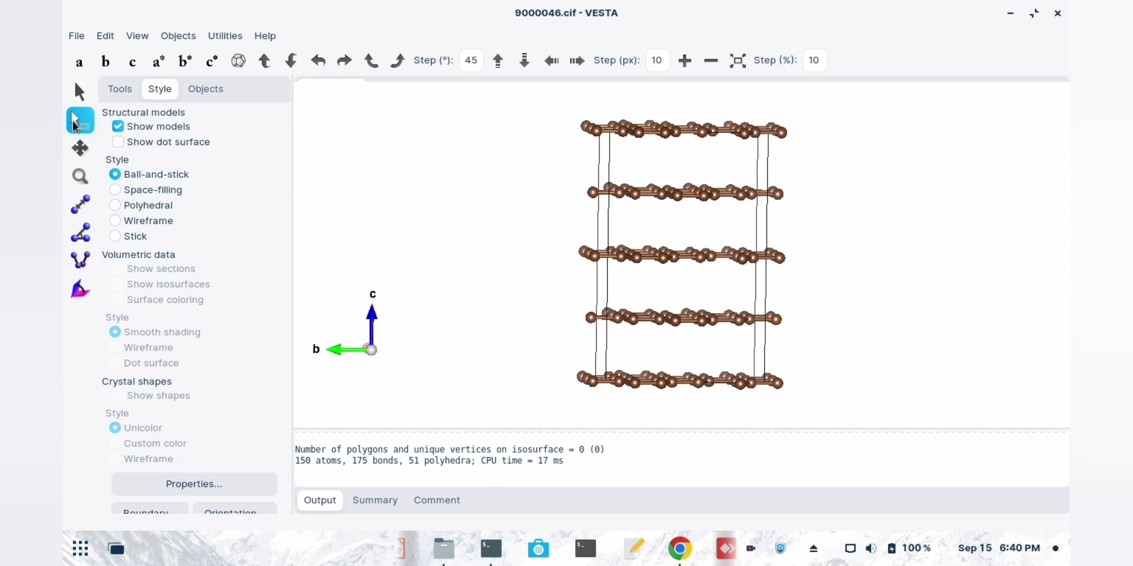
mouse_move(581, 120)
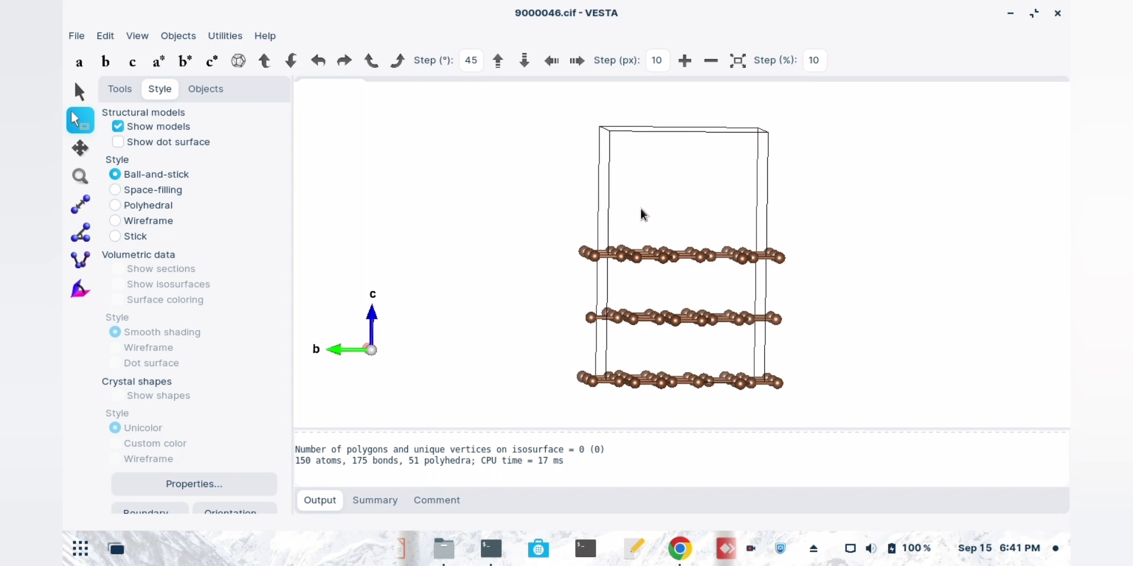
mouse_move(576, 304)
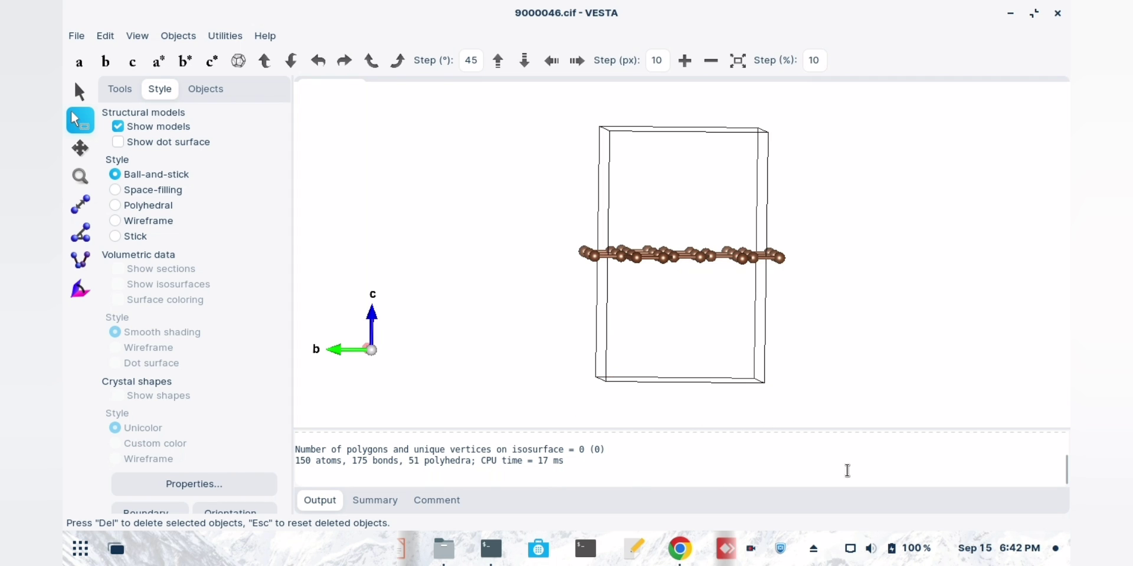
- Return to the ordinary select/rotate mode after leaving one carbon layer
click(79, 92)
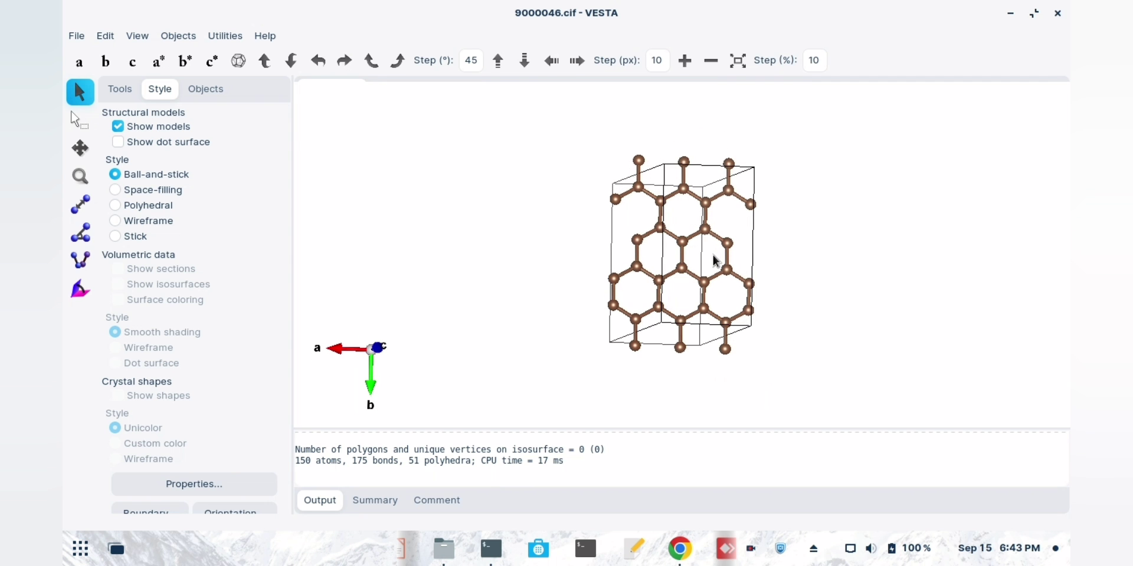
drag(711, 261, 698, 174)
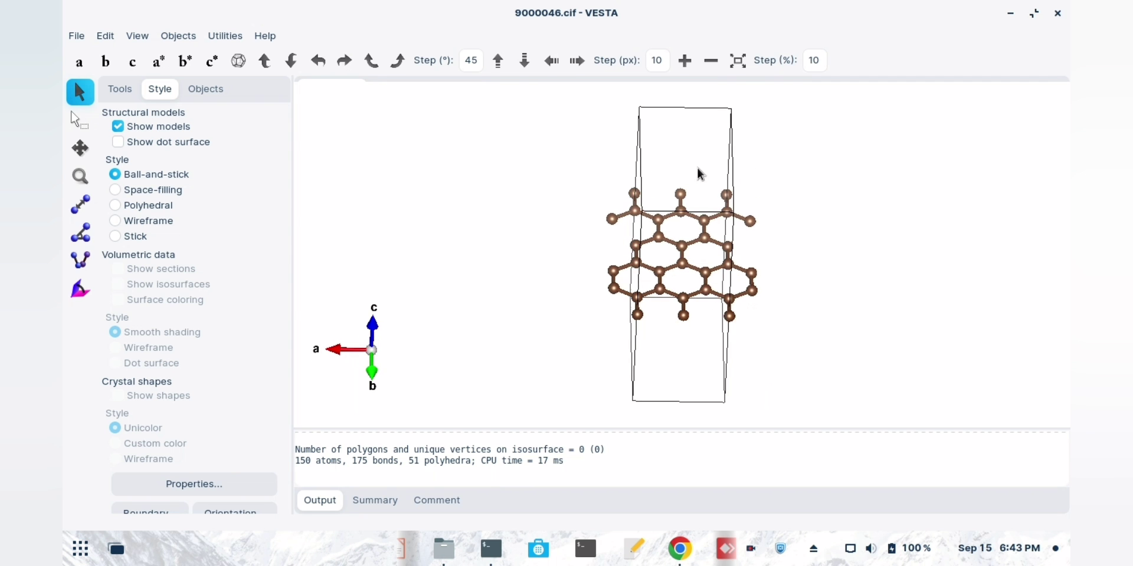
drag(697, 173, 813, 246)
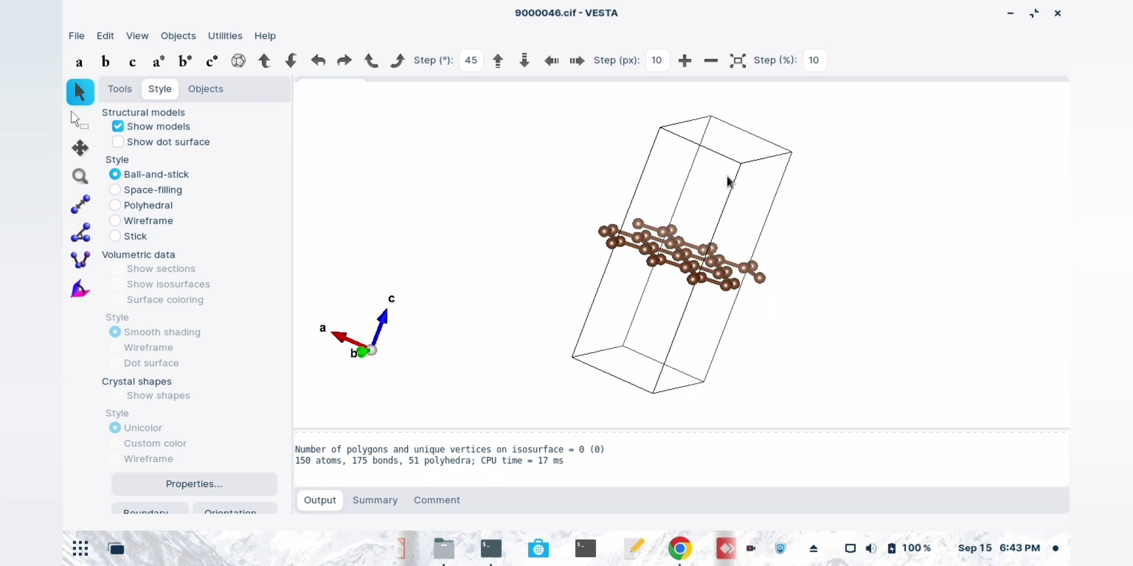
drag(727, 183, 765, 309)
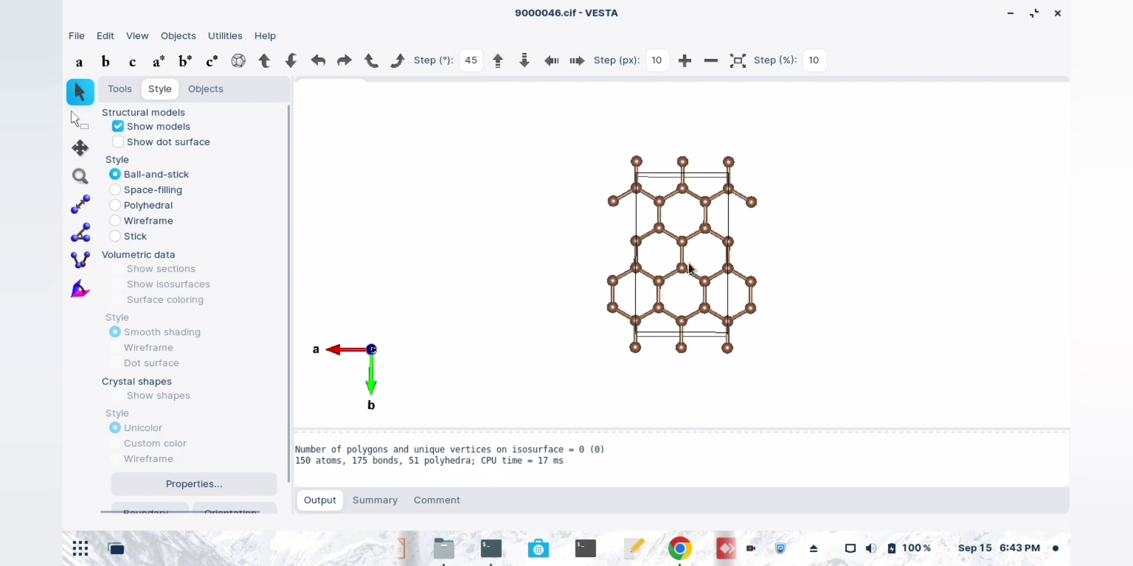
mouse_move(565, 258)
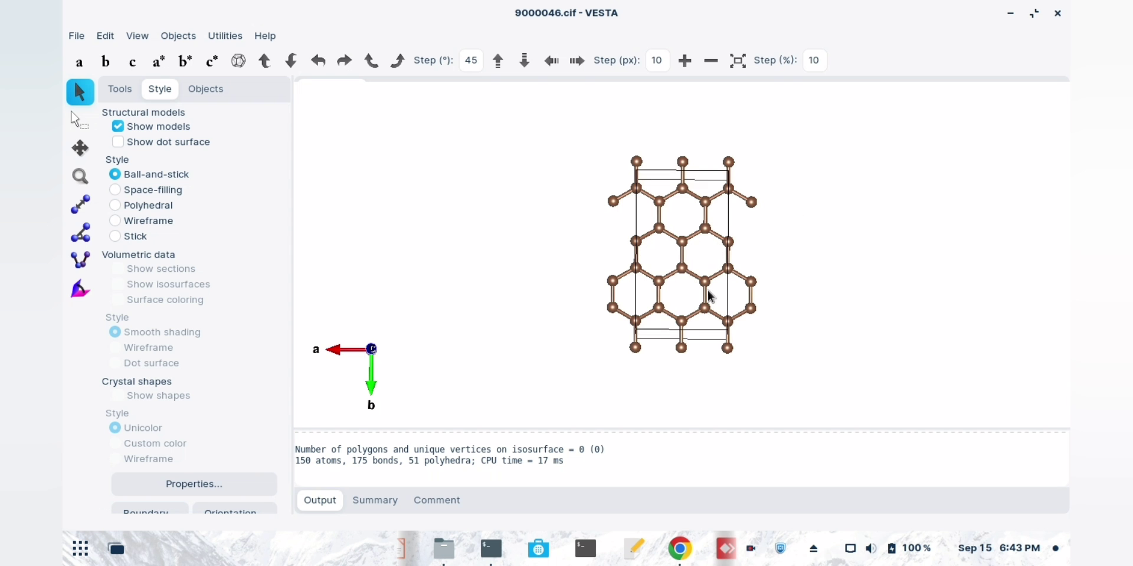
drag(708, 296, 766, 177)
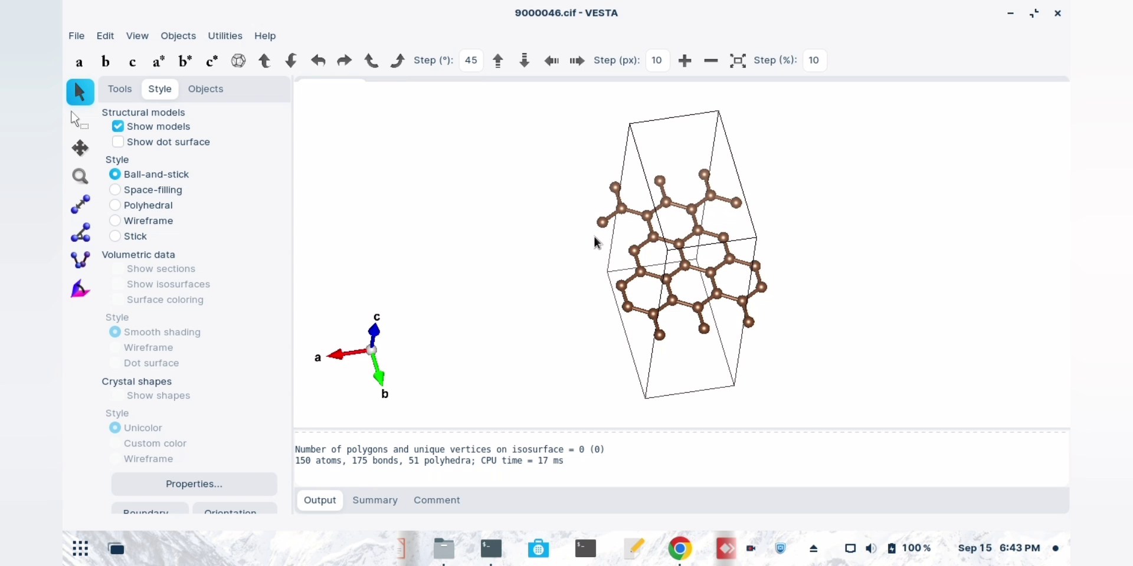
mouse_move(550, 221)
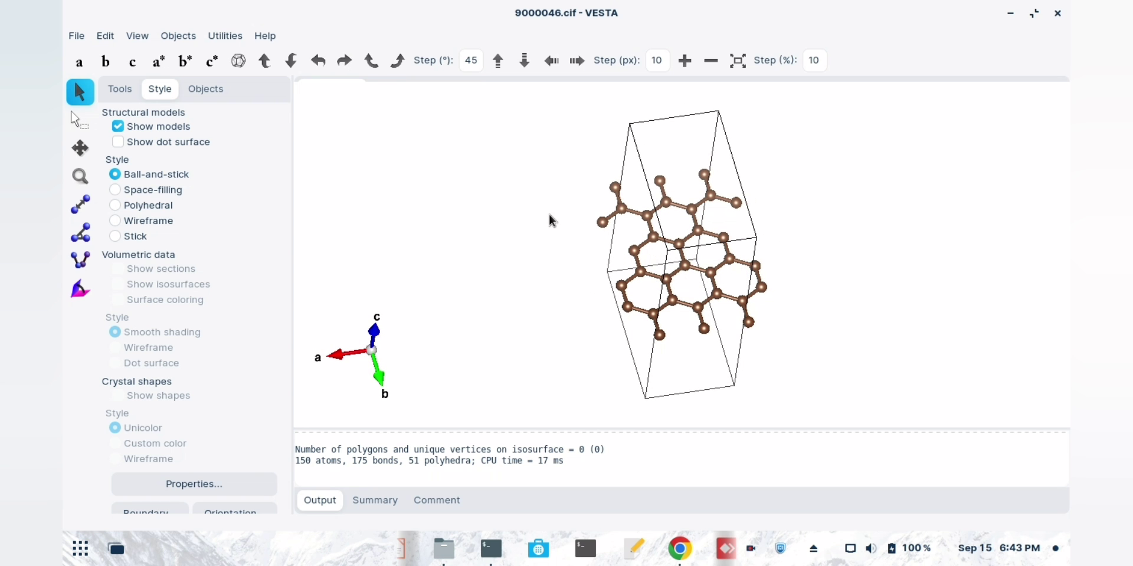
mouse_move(785, 325)
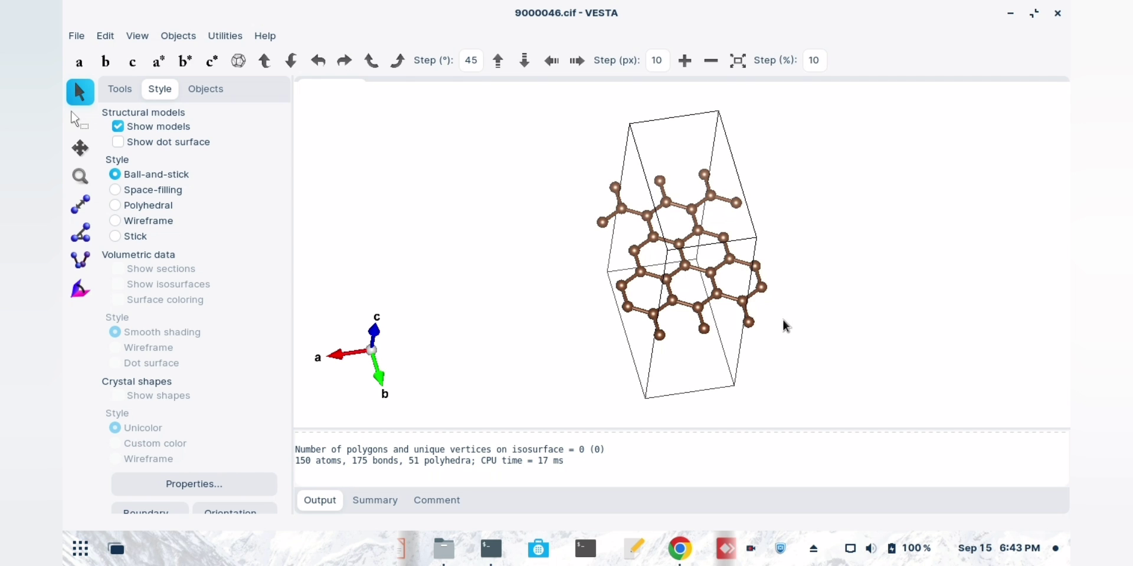
mouse_move(671, 338)
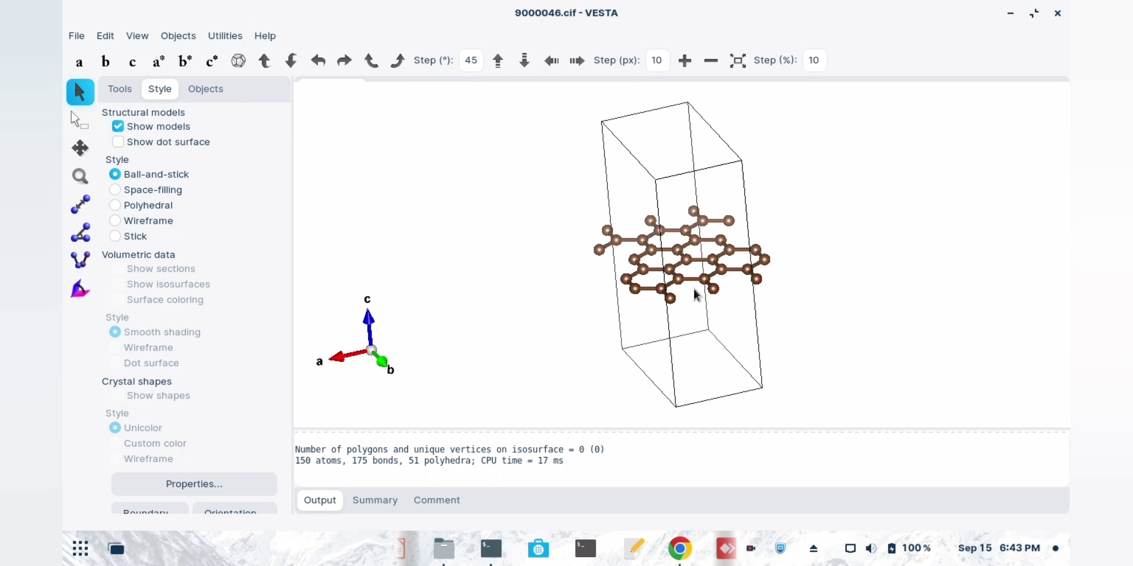
drag(694, 295, 648, 313)
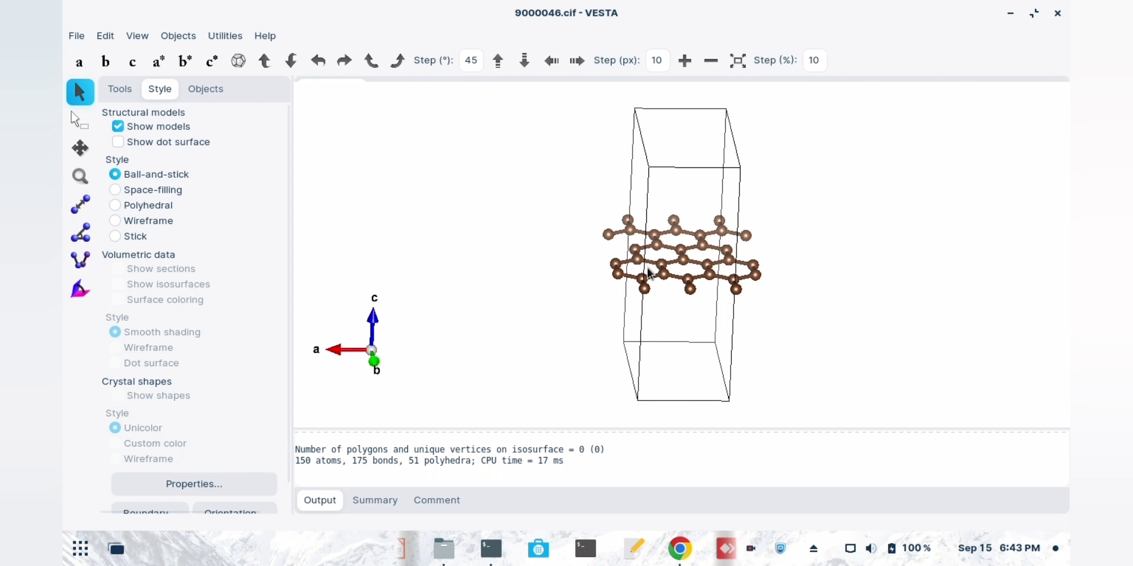
- Export the sheet as VASP POSCAR file 'graphene' with Cartesian coordinates
click(75, 36)
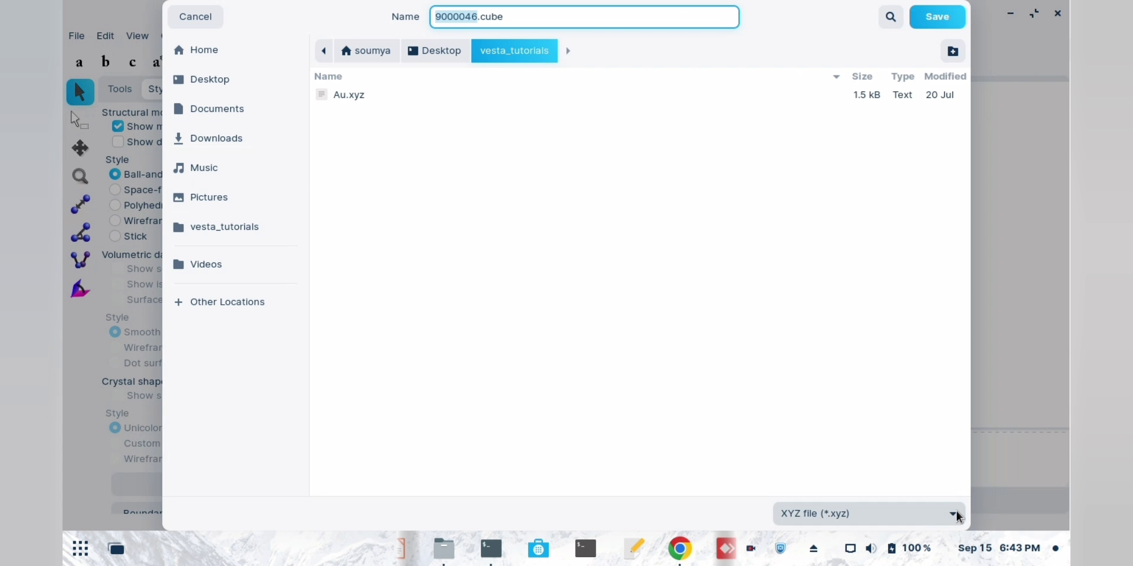
click(867, 514)
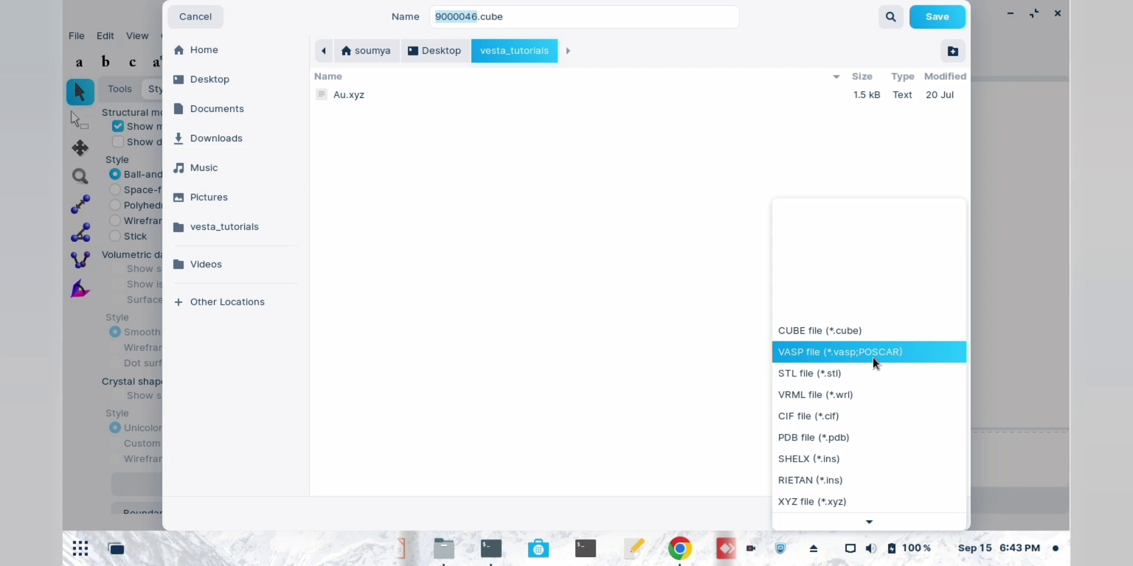
click(839, 352)
text(graphene)
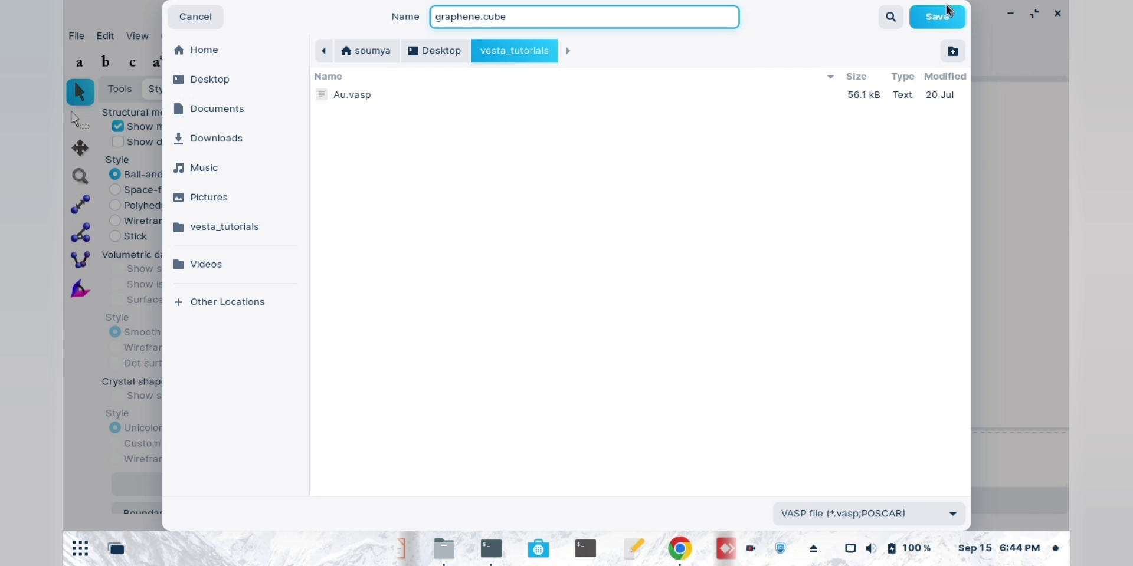
click(937, 16)
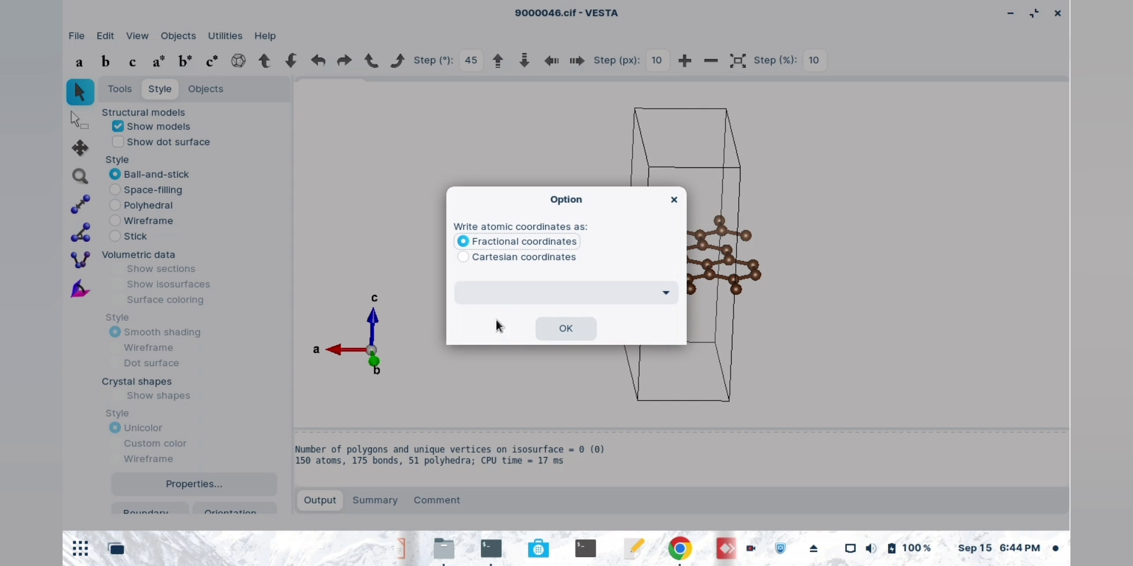
click(463, 257)
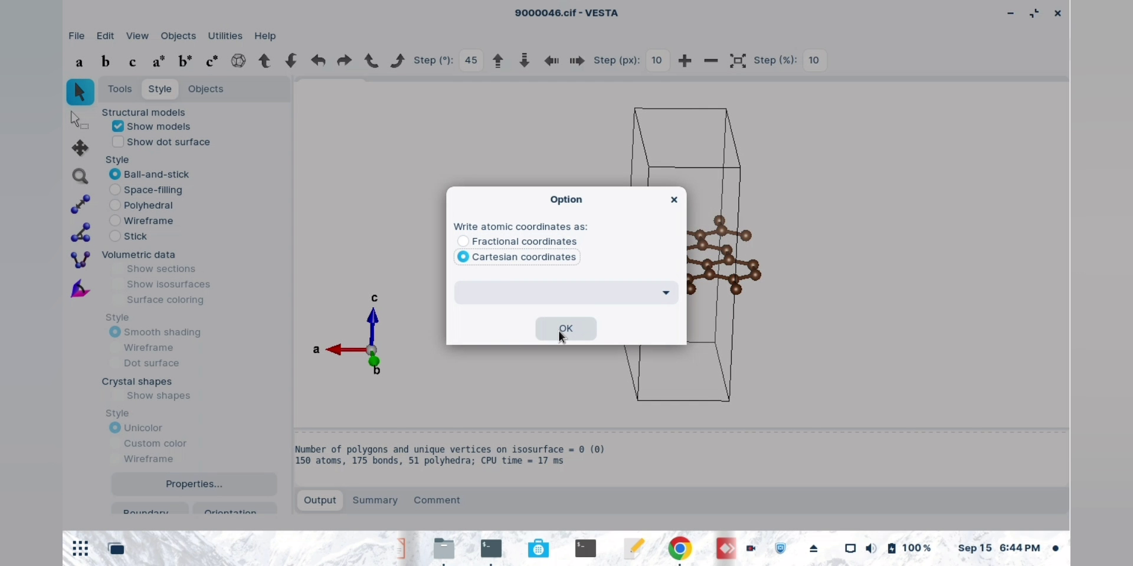
mouse_move(567, 329)
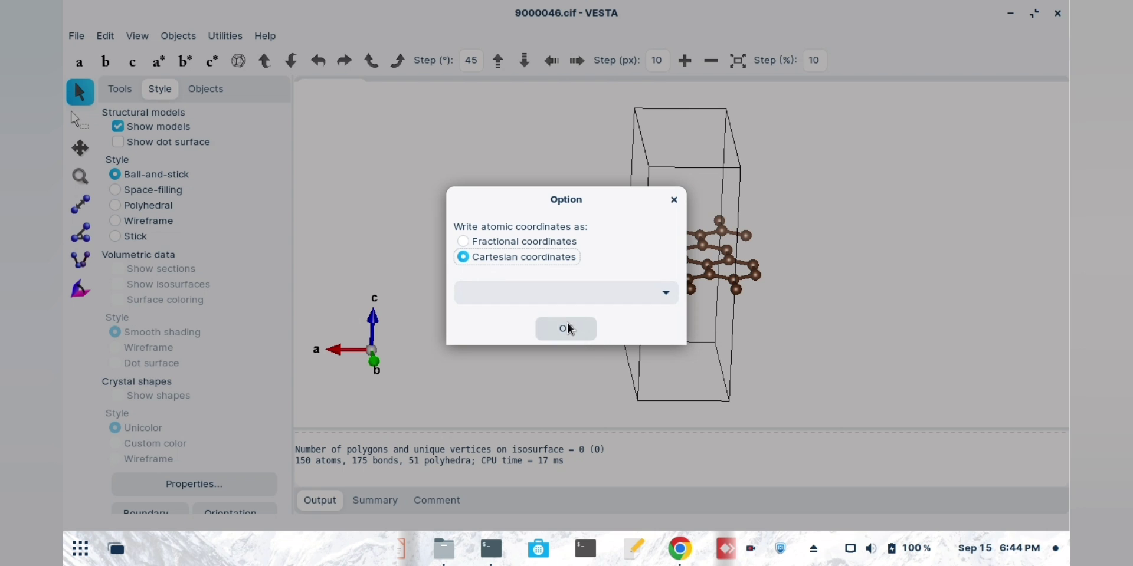
click(566, 328)
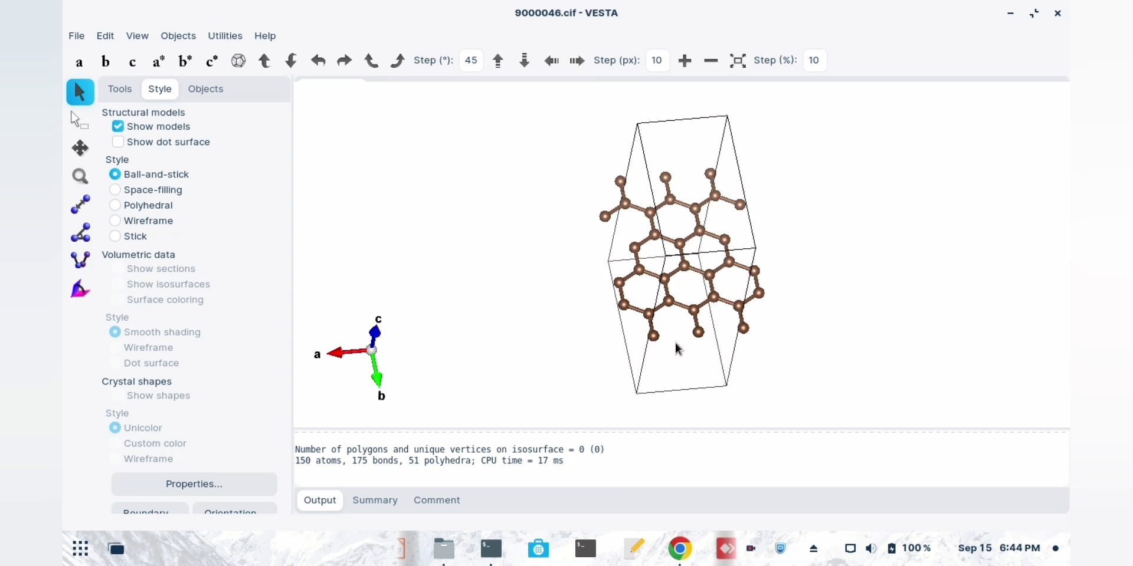